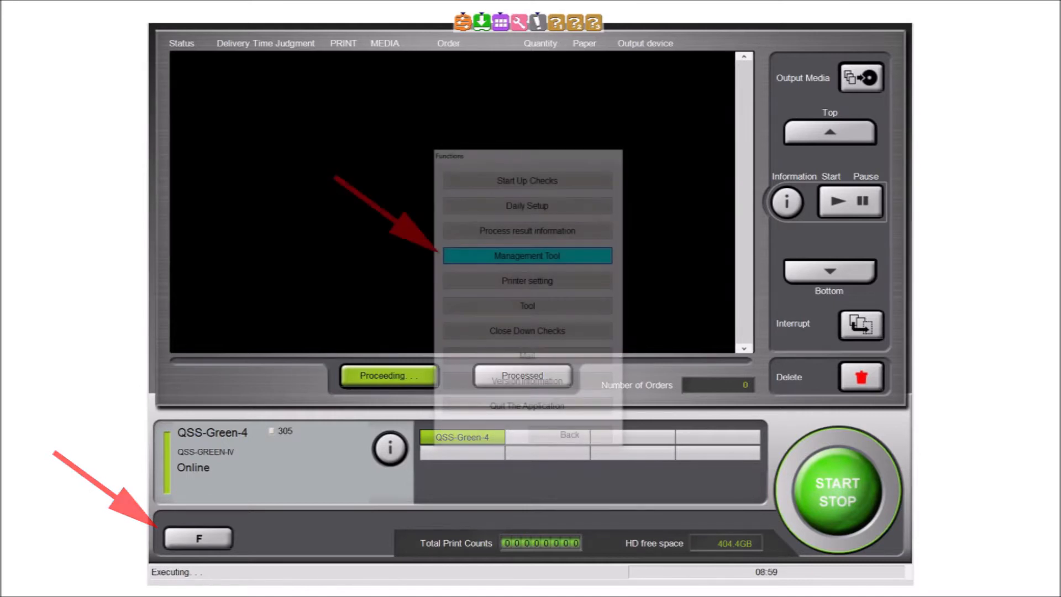
# Step: Open Management Tool's Print Channel list on the Edit tab to find unused channel 314
pyautogui.click(527, 255)
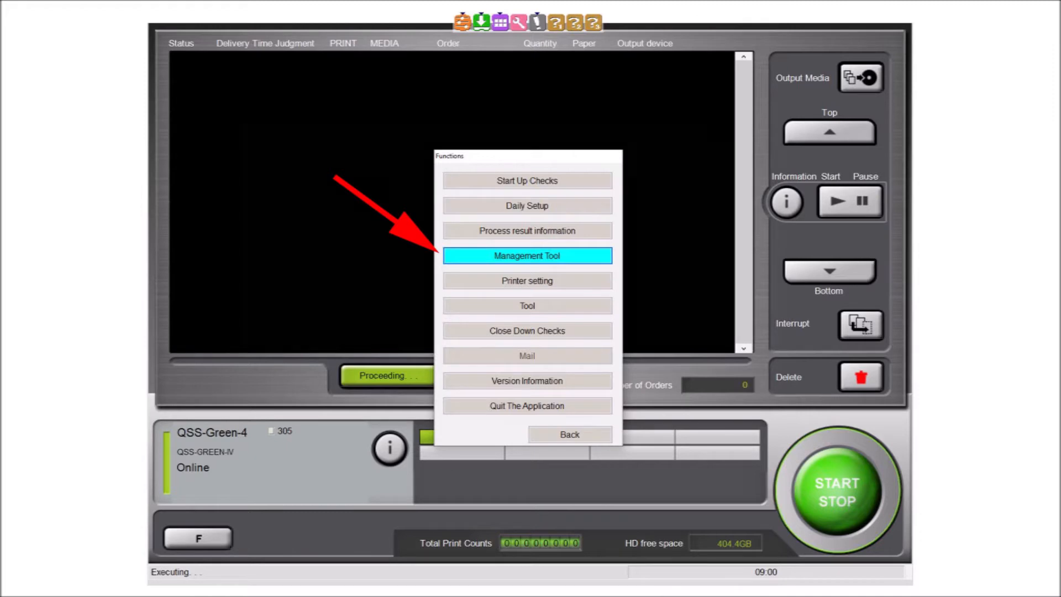
pyautogui.click(527, 256)
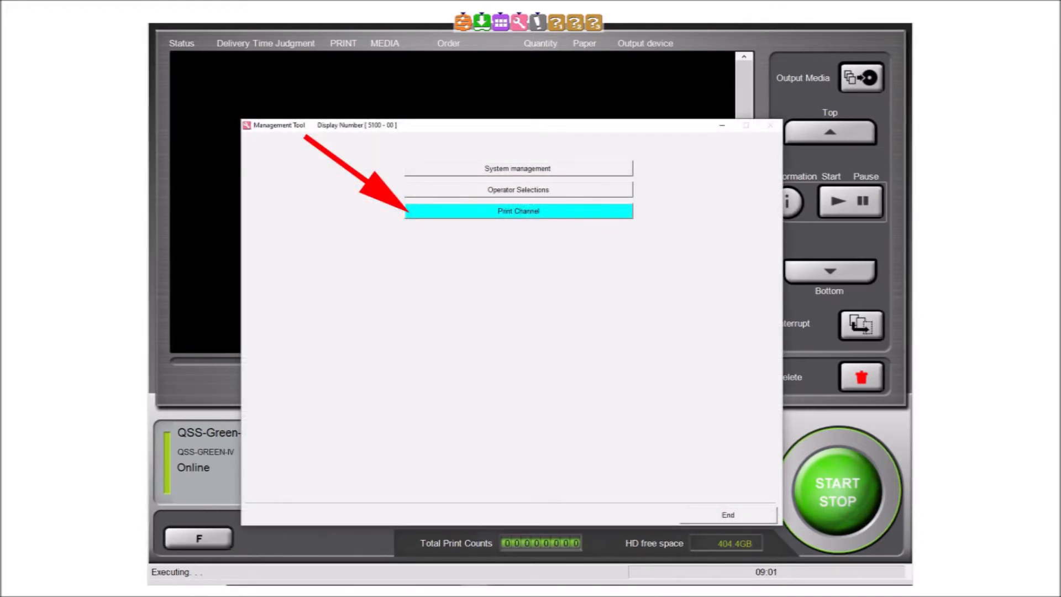
pyautogui.click(518, 210)
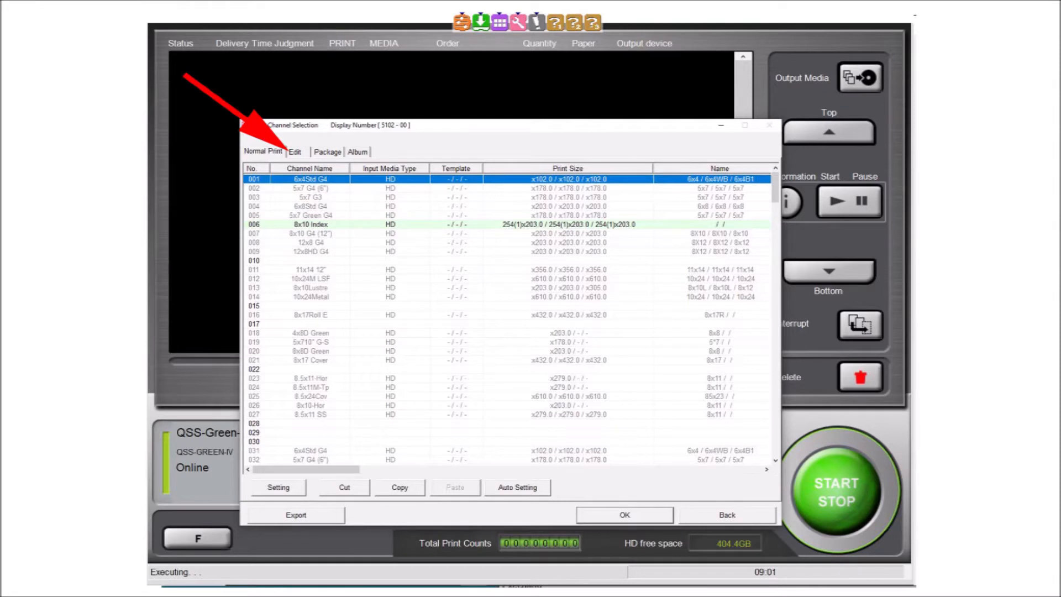
pyautogui.click(295, 151)
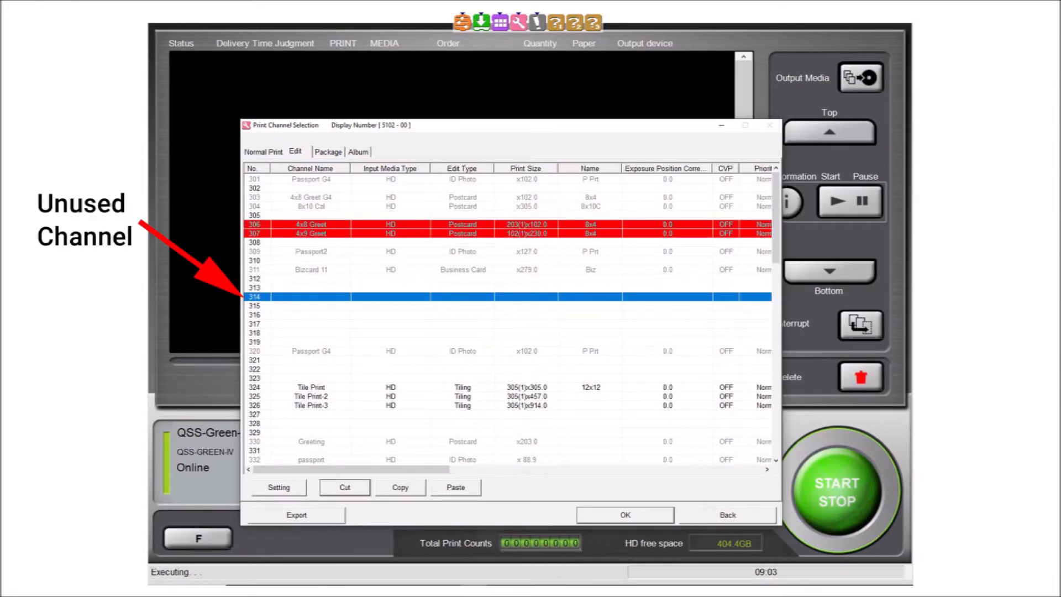
# Step: Name channel 314 'Tile 12x12' and select QSS-Green-4 as its output printer
pyautogui.click(278, 487)
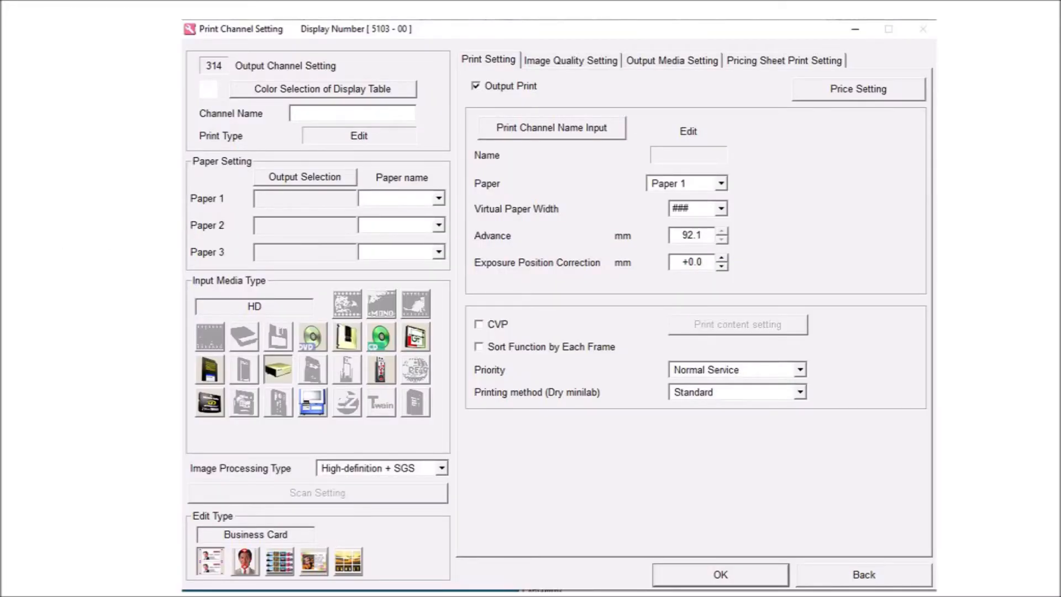
pyautogui.write('Tile 12x12')
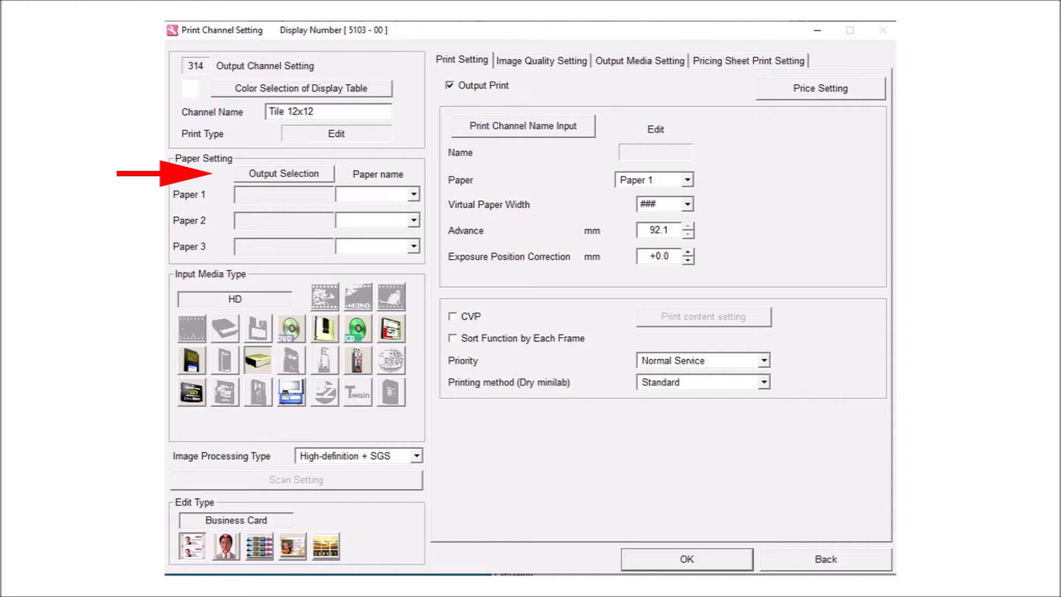
pyautogui.click(284, 174)
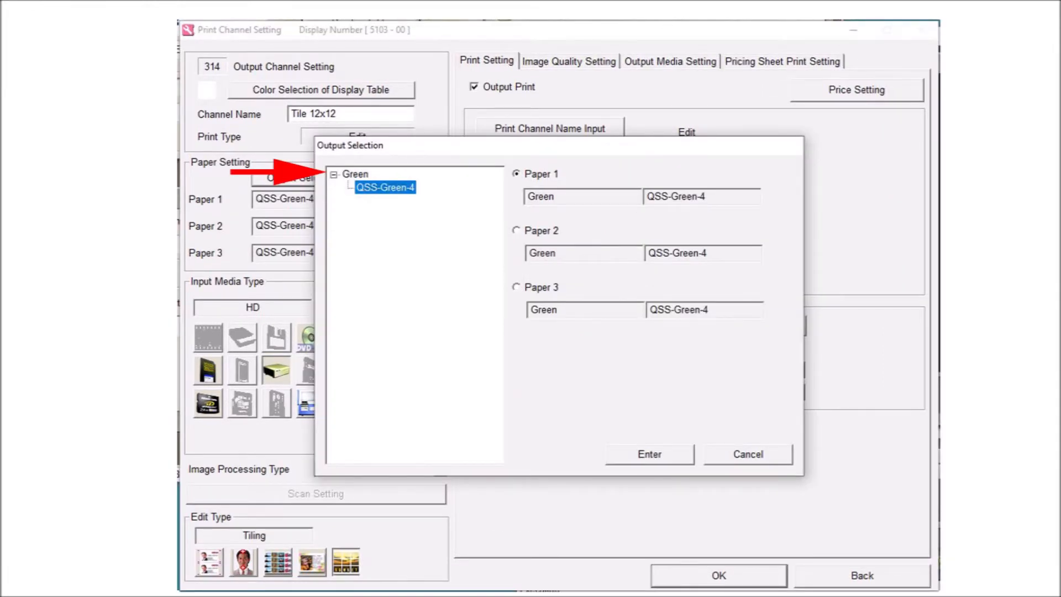
pyautogui.click(648, 454)
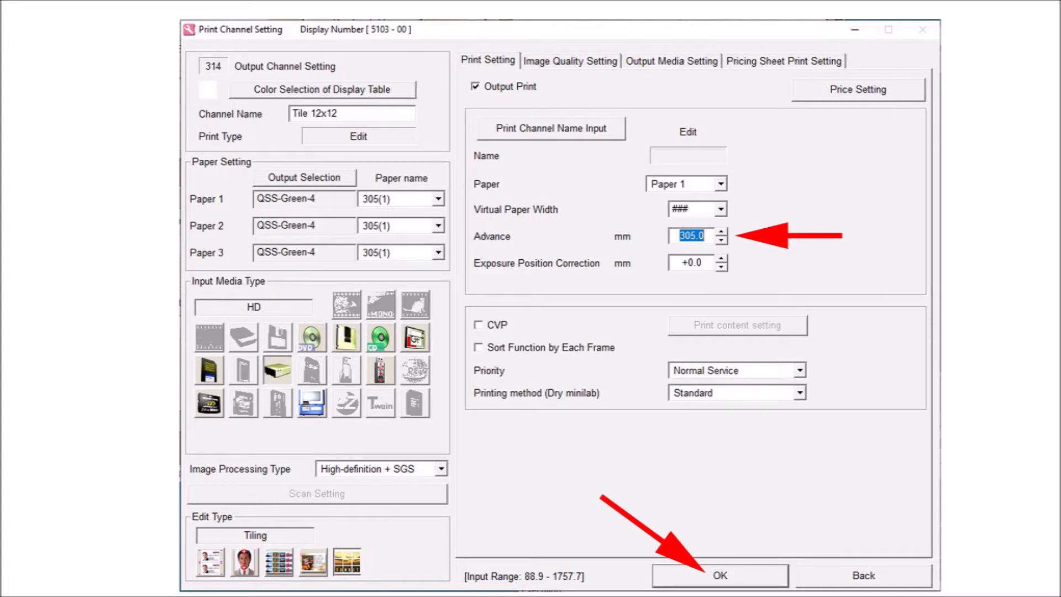
# Step: Save the new Tile 12x12 channel settings with OK
pyautogui.click(720, 575)
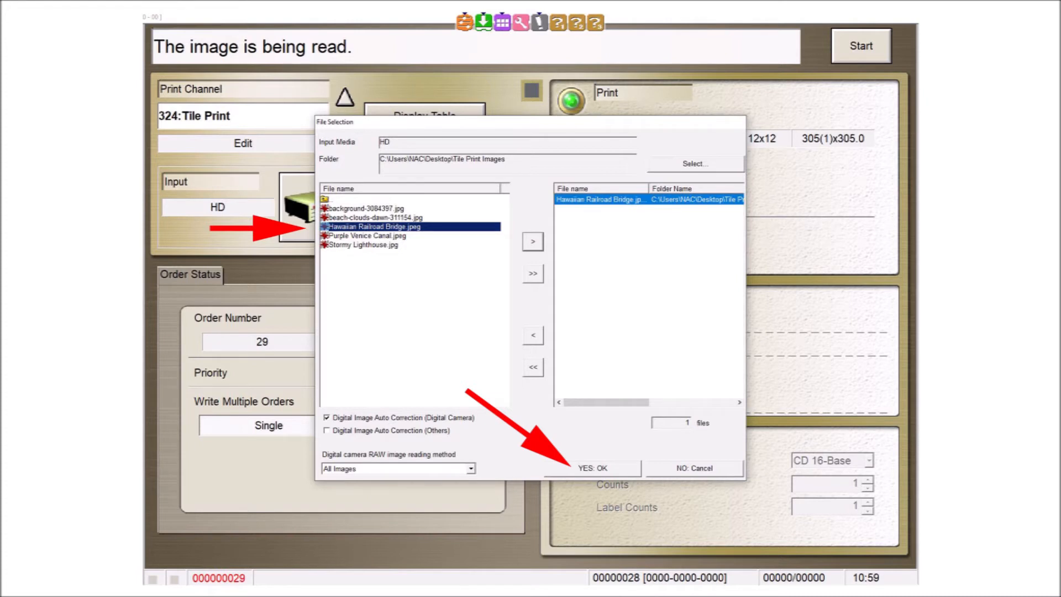
# Step: Confirm the bridge image and create the 24"x36" Tile size at 915 x 610 mm
pyautogui.click(593, 467)
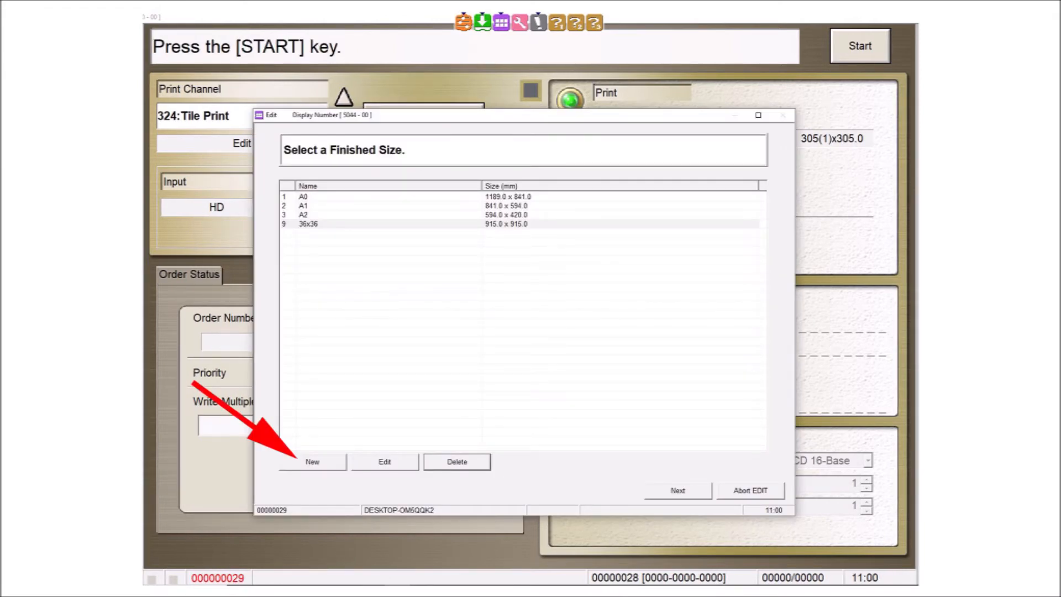
pyautogui.click(313, 461)
pyautogui.write('24"x36" Tile')
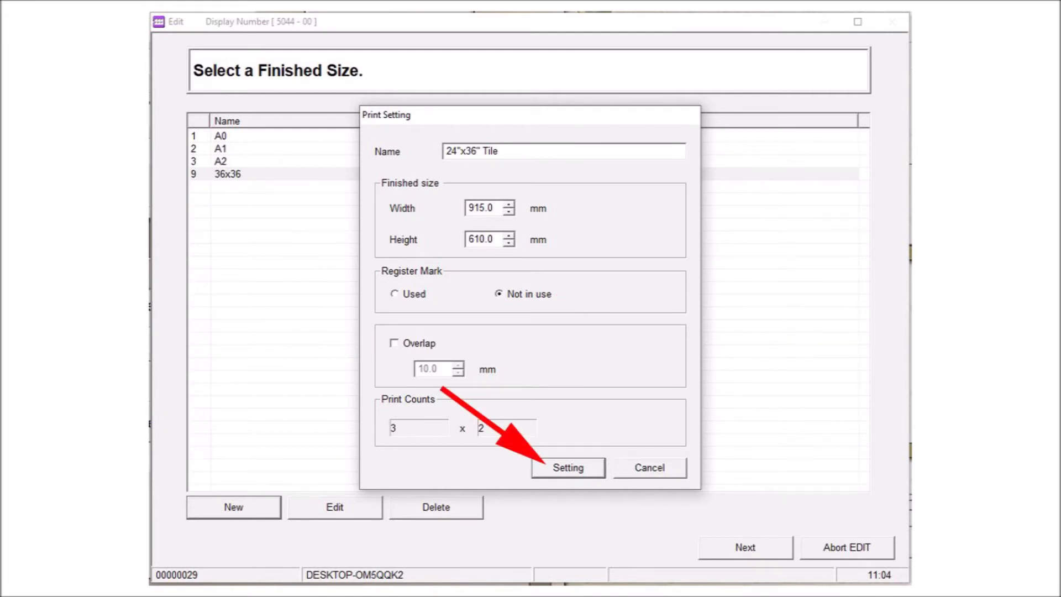
pyautogui.click(568, 468)
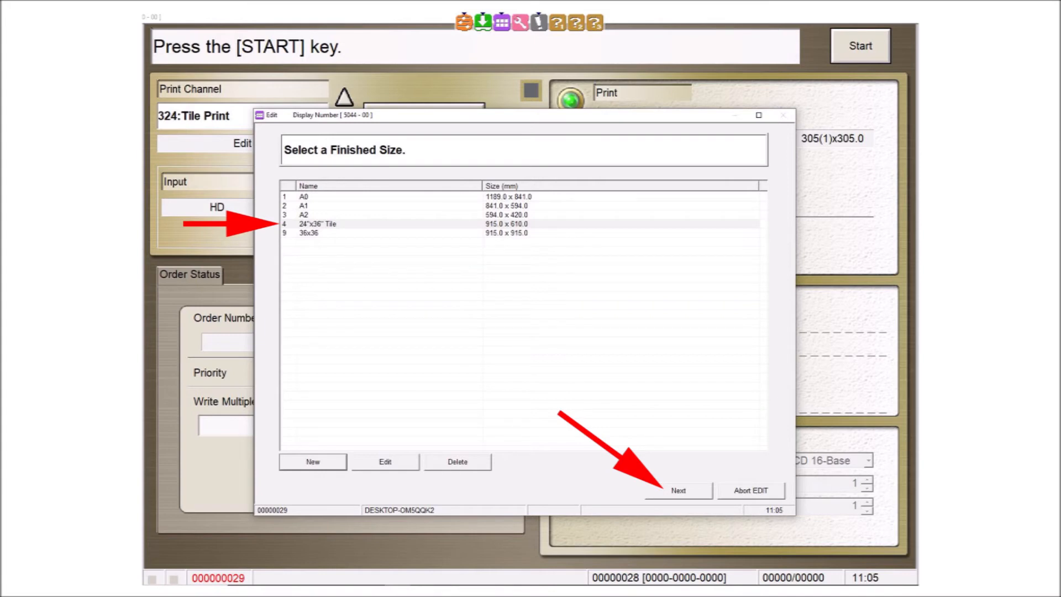
# Step: Continue with the 24"x36" Tile size and dismiss the image placement panel
pyautogui.click(678, 490)
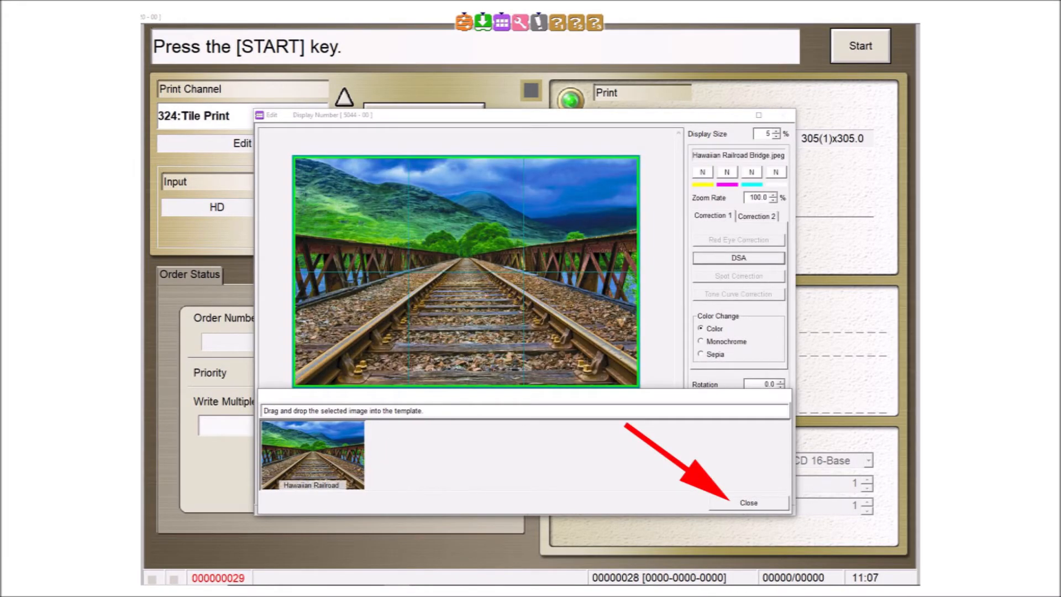
pyautogui.click(749, 503)
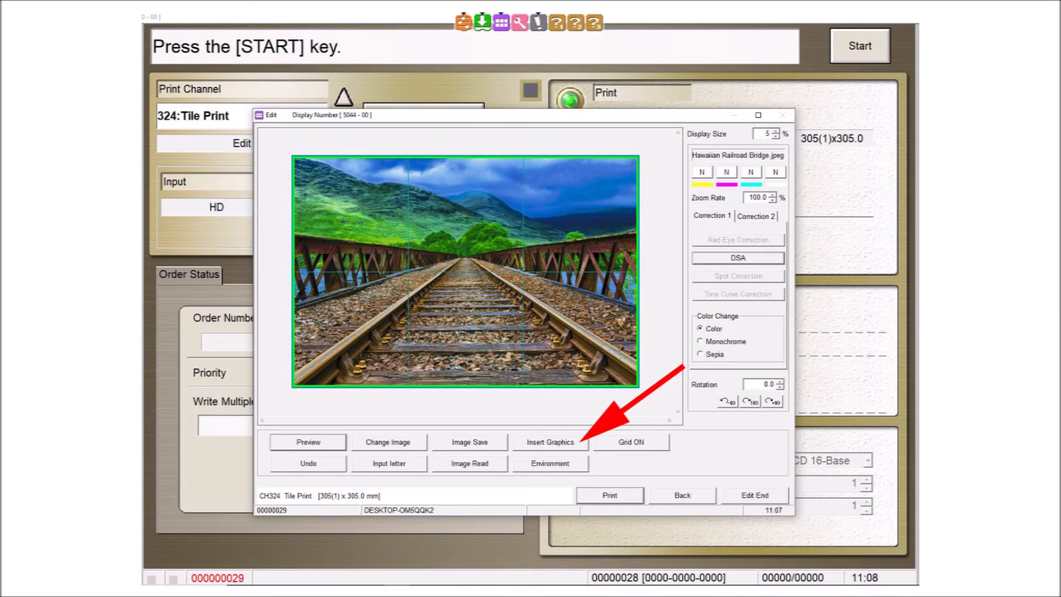
# Step: Insert Tile Print Logo.jpg as a graphic on the bridge layout
pyautogui.click(550, 441)
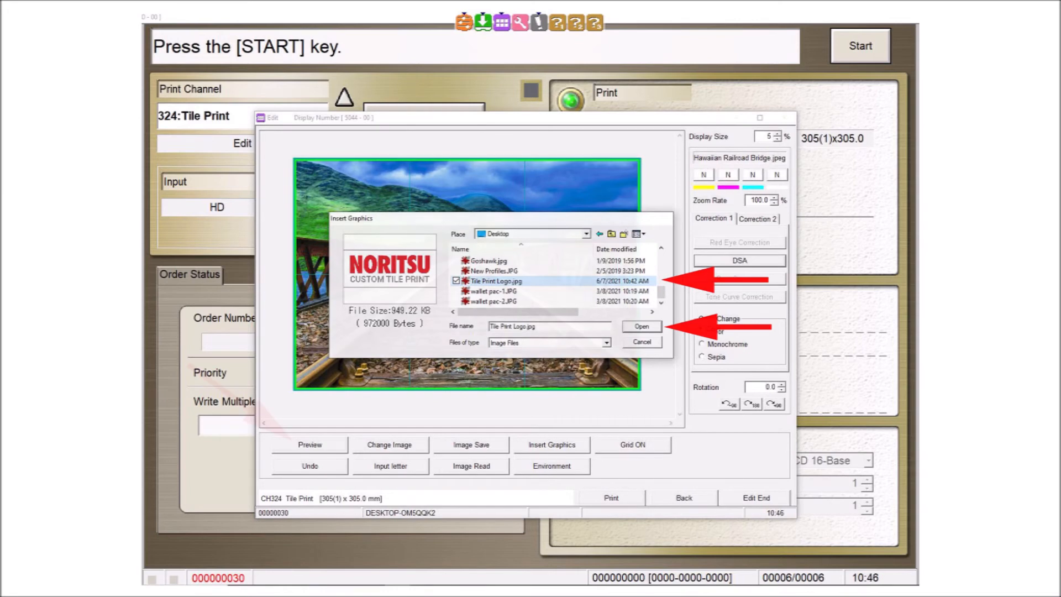
pyautogui.click(640, 327)
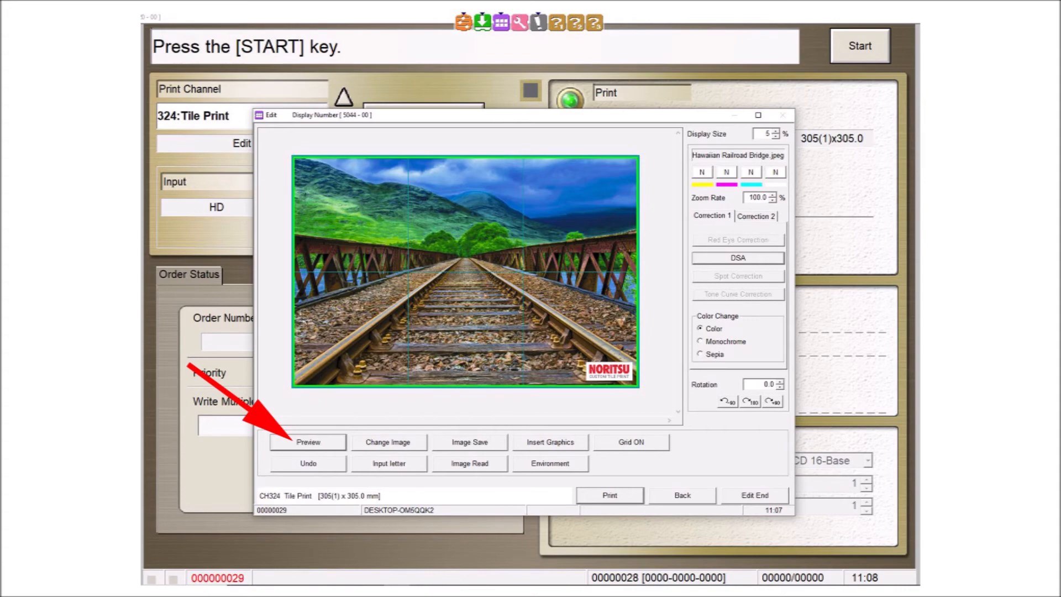
# Step: Preview how the image splits into tiles, close the preview, and print the order
pyautogui.click(307, 441)
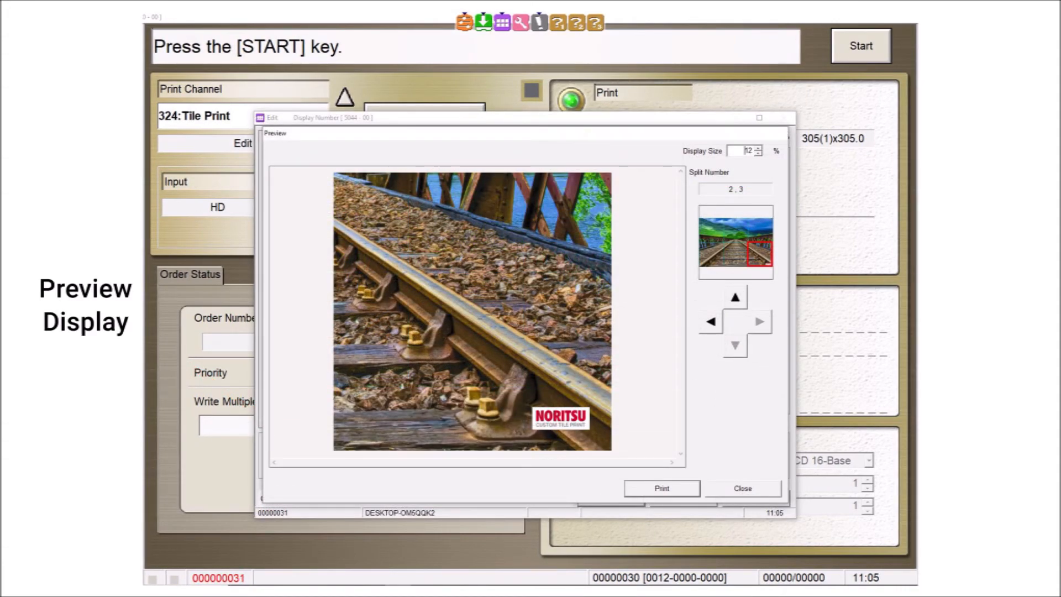
pyautogui.click(743, 488)
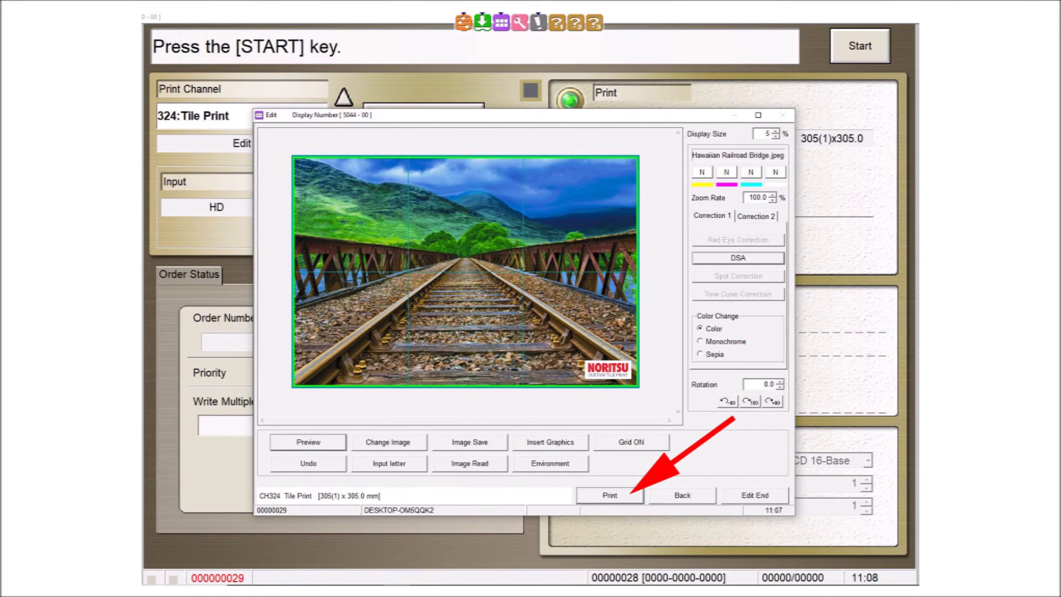
pyautogui.click(753, 494)
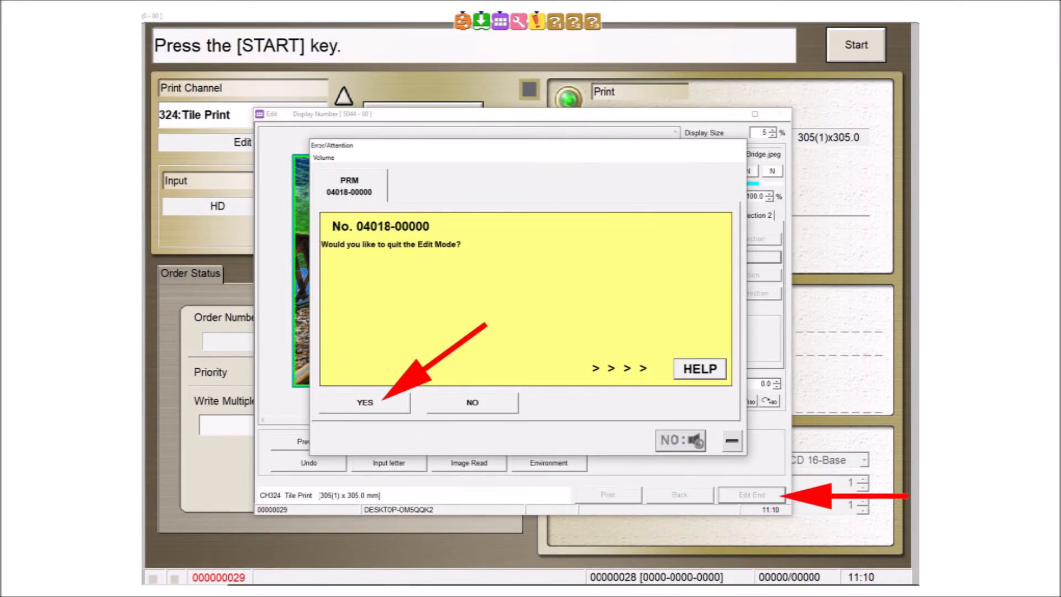